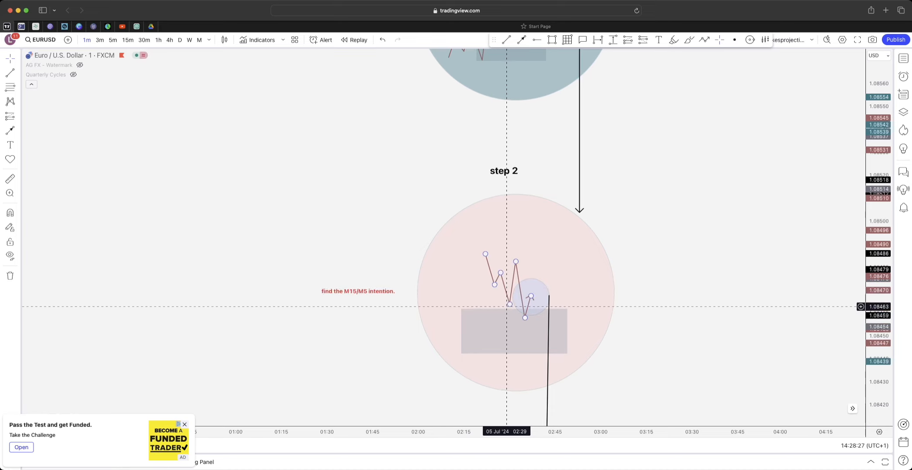
mouse_move(501, 272)
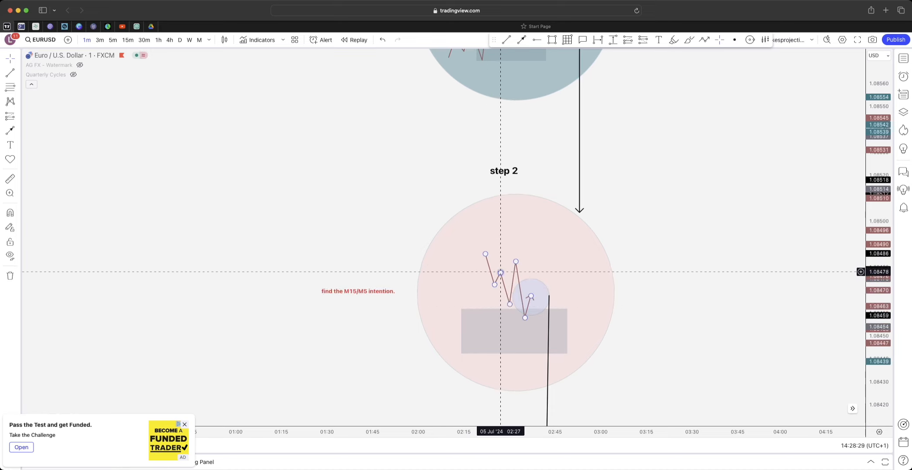
mouse_move(515, 261)
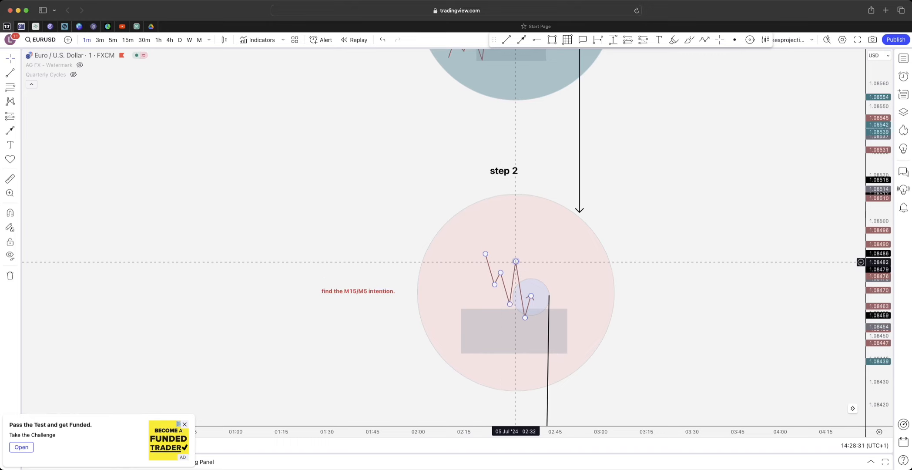
mouse_move(516, 303)
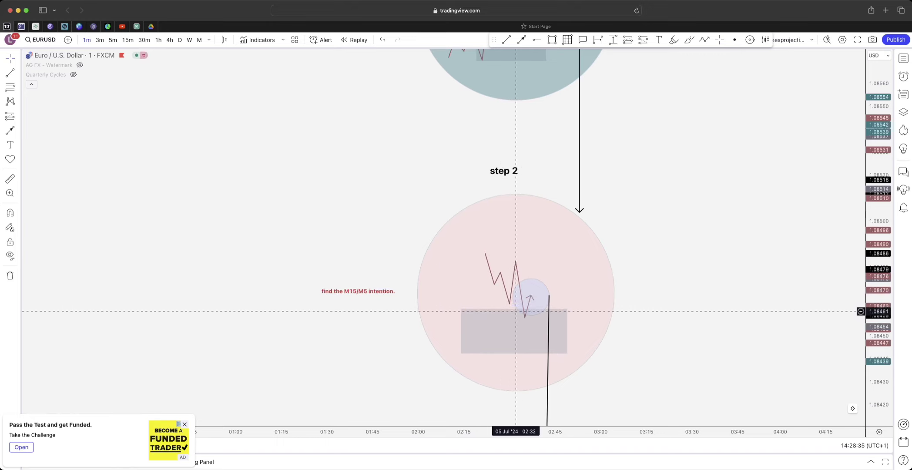
mouse_move(655, 336)
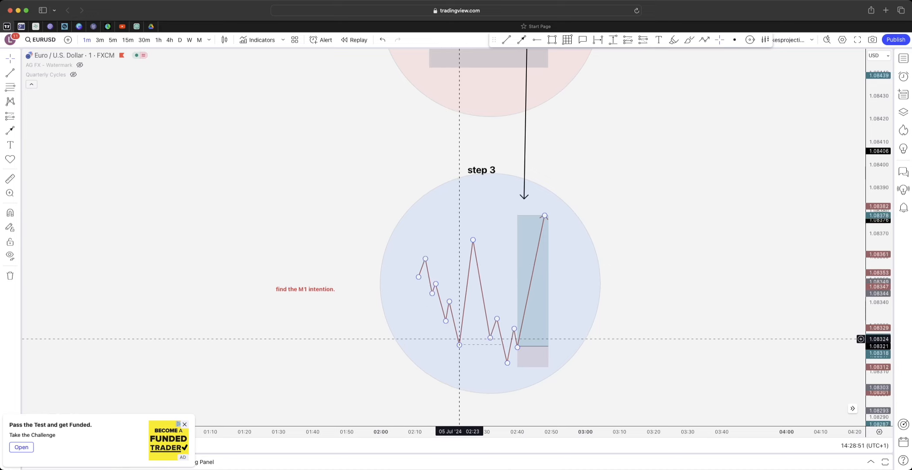
mouse_move(473, 240)
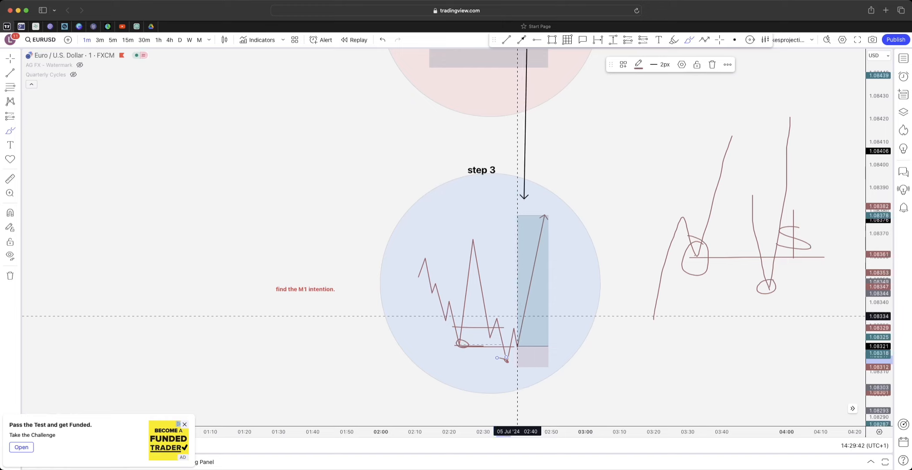
mouse_move(578, 262)
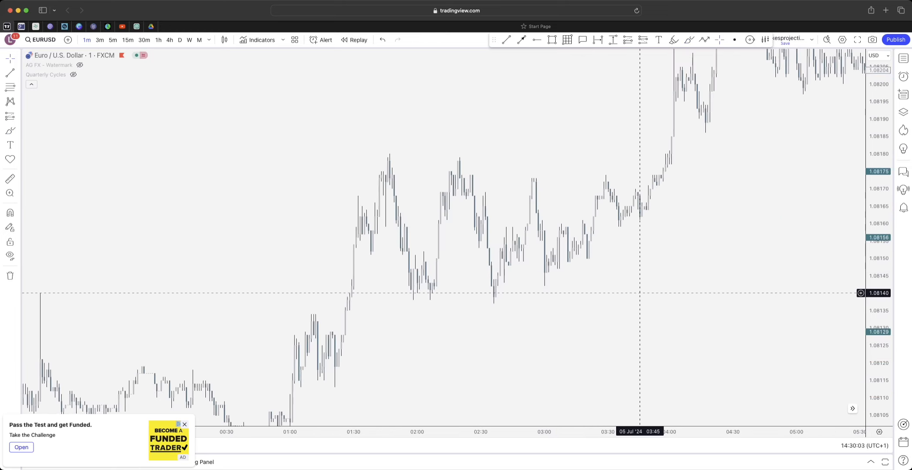
mouse_move(563, 275)
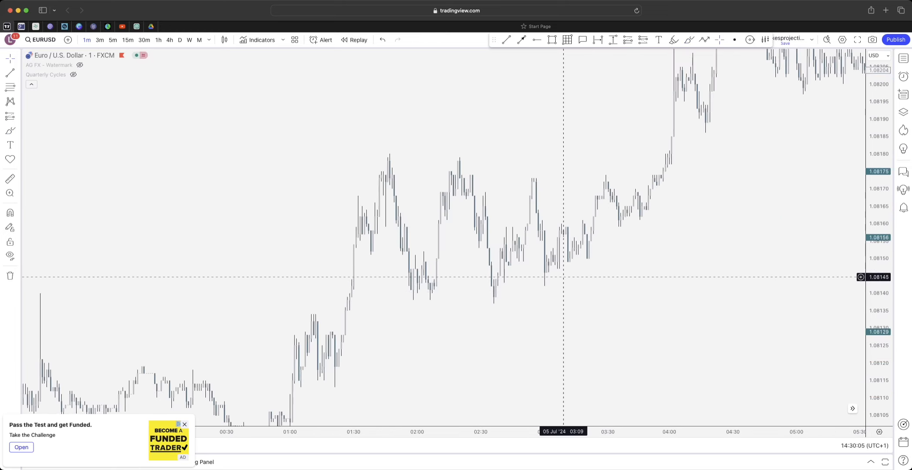
mouse_move(569, 148)
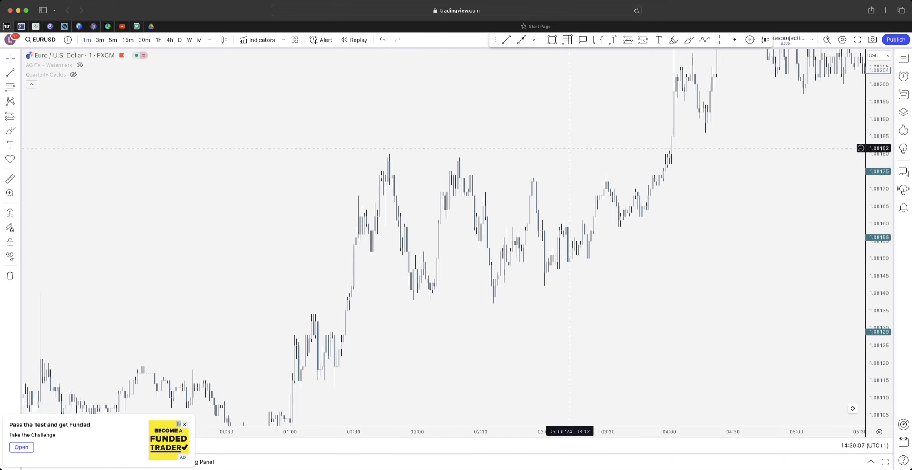
Highlight the falling leg after the 01:45 high and a second liquidity leg in blue.
left_click_drag(314, 377, 389, 158)
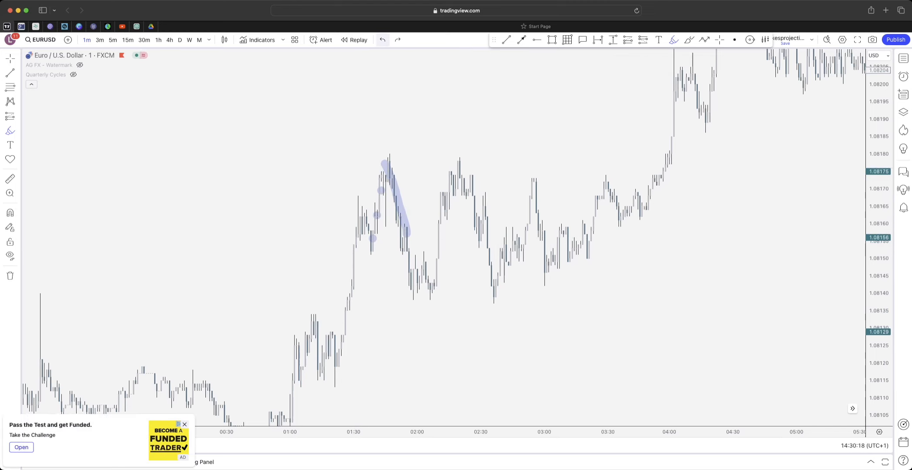
mouse_move(368, 242)
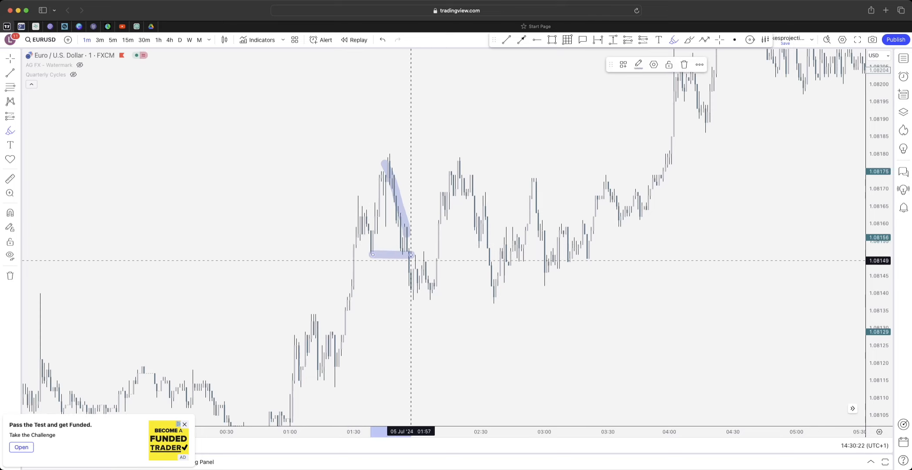
left_click_drag(410, 255, 427, 292)
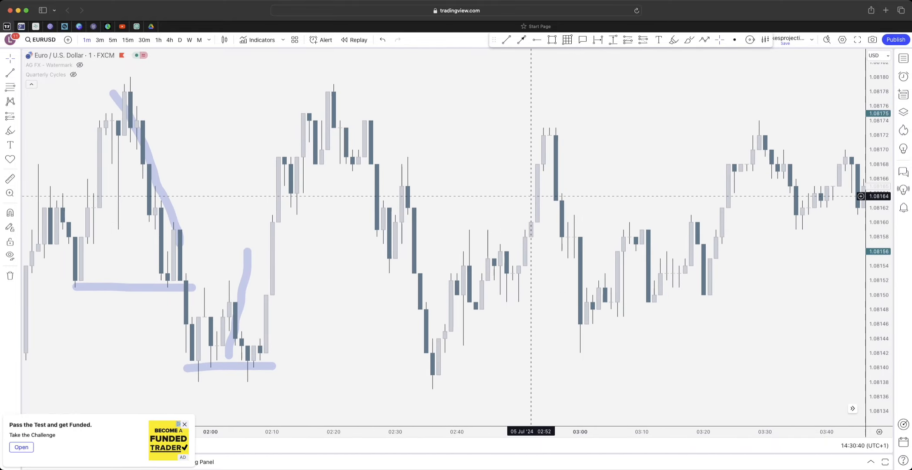
mouse_move(425, 185)
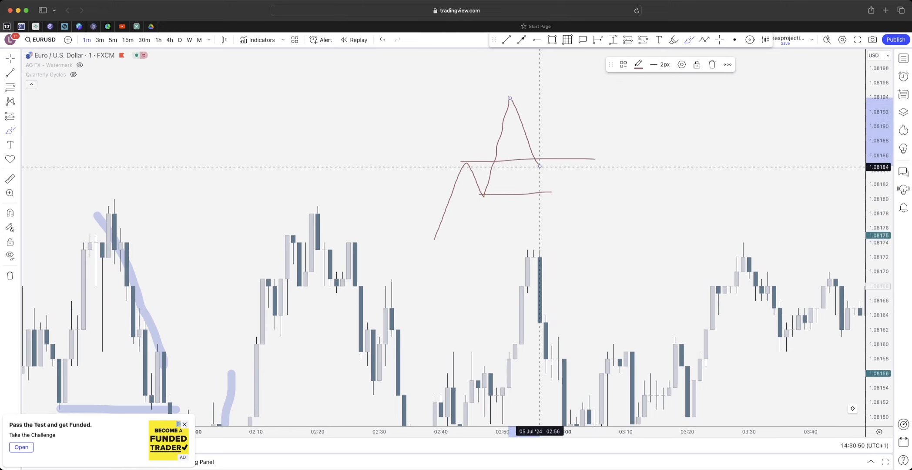
left_click_drag(526, 149, 535, 169)
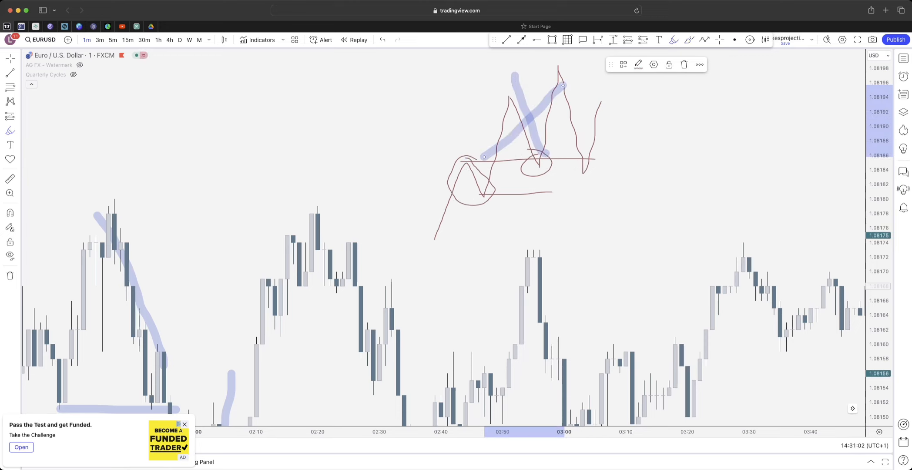
left_click_drag(387, 230, 595, 226)
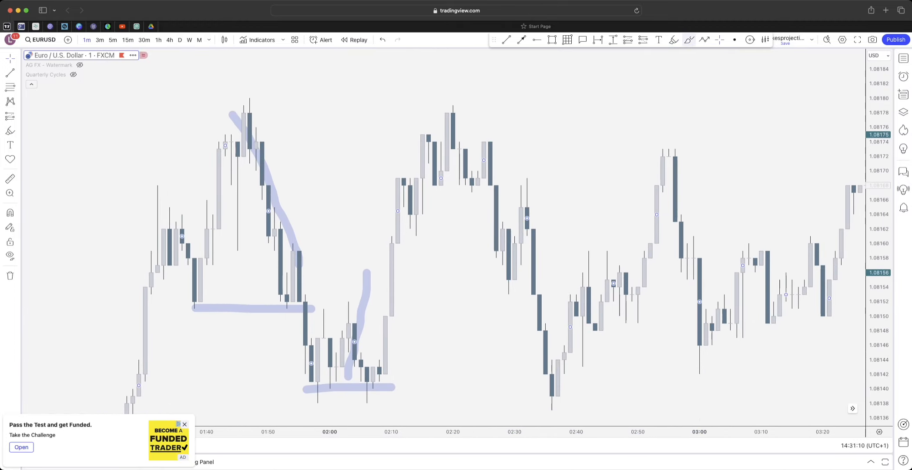
mouse_move(441, 185)
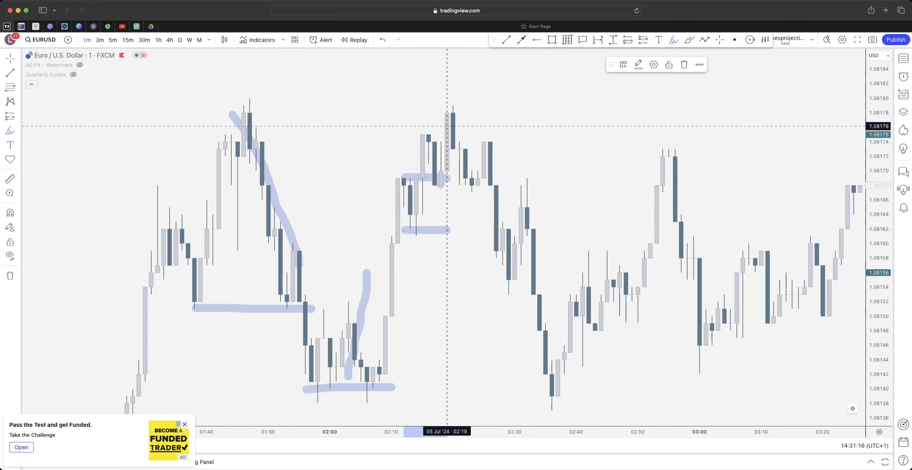
mouse_move(471, 191)
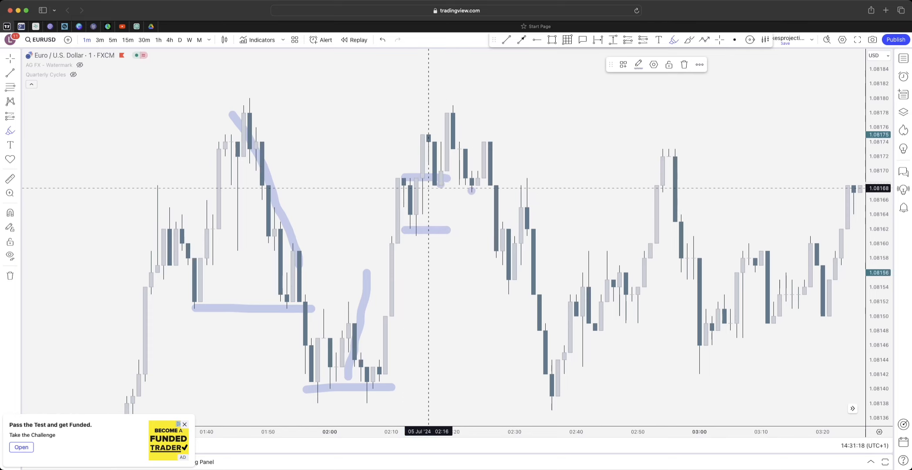
mouse_move(470, 188)
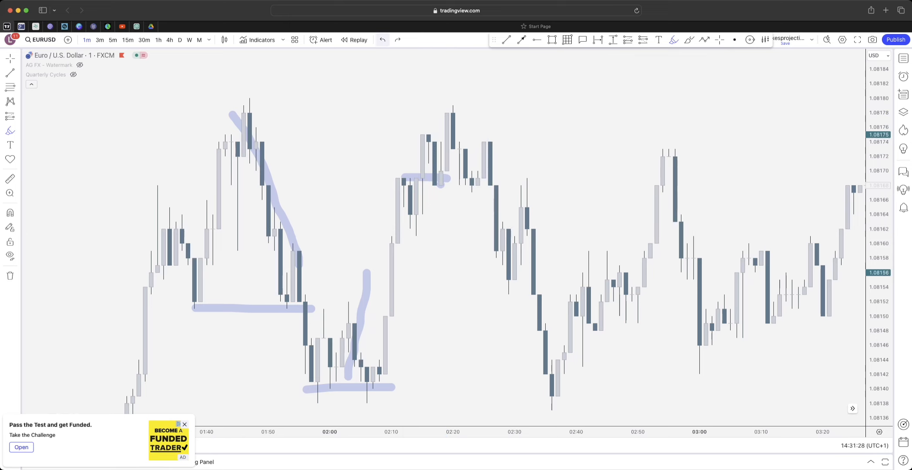
Redraw the line under the second high, erase the 02:15 scribbles and place the grey zone beneath the 02:00 lows.
left_click(448, 235)
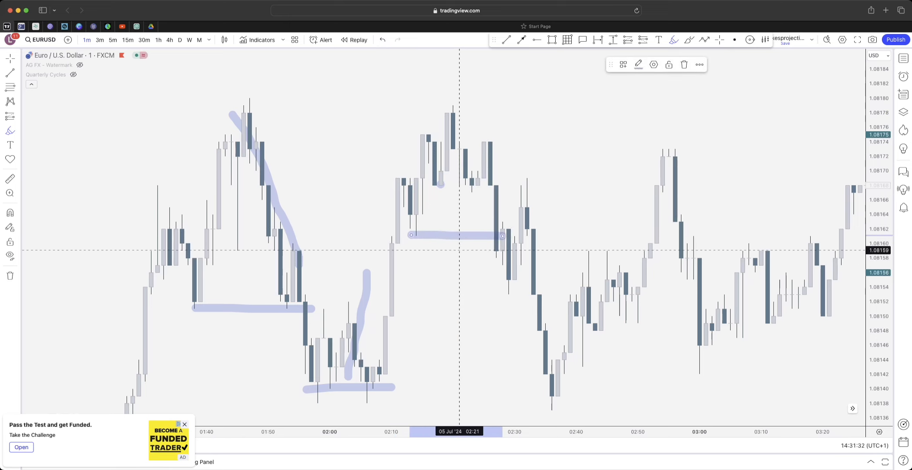
left_click_drag(501, 235, 459, 221)
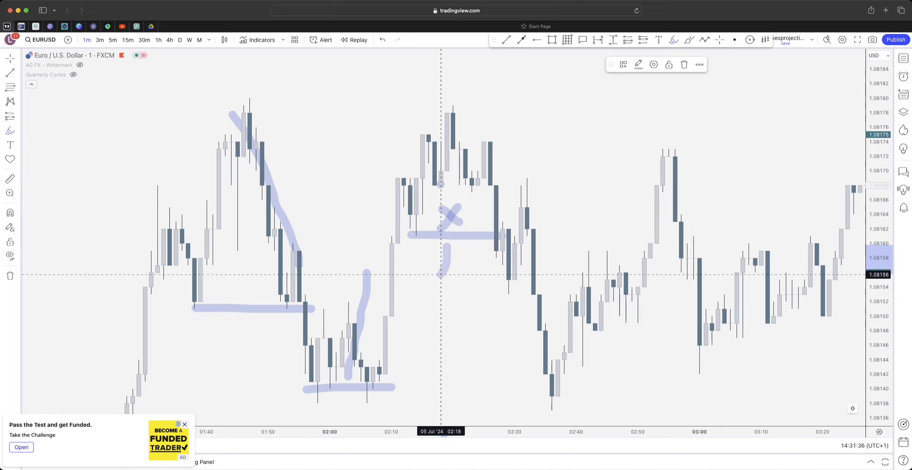
left_click(382, 39)
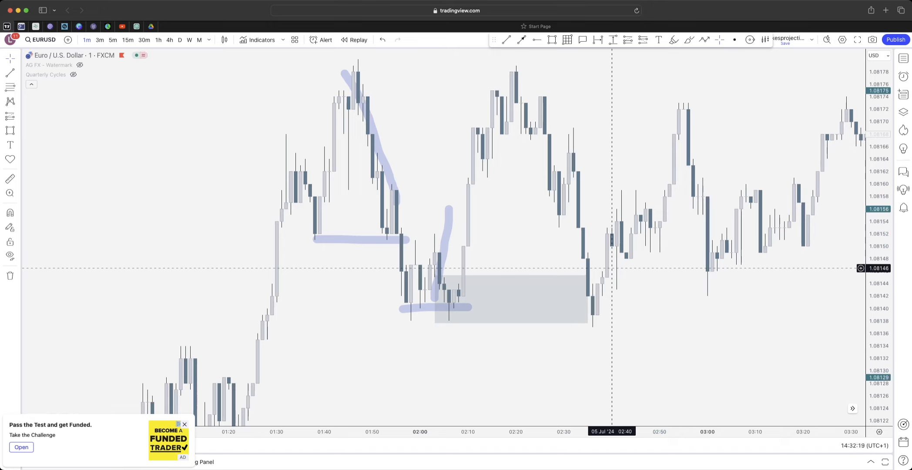
mouse_move(635, 289)
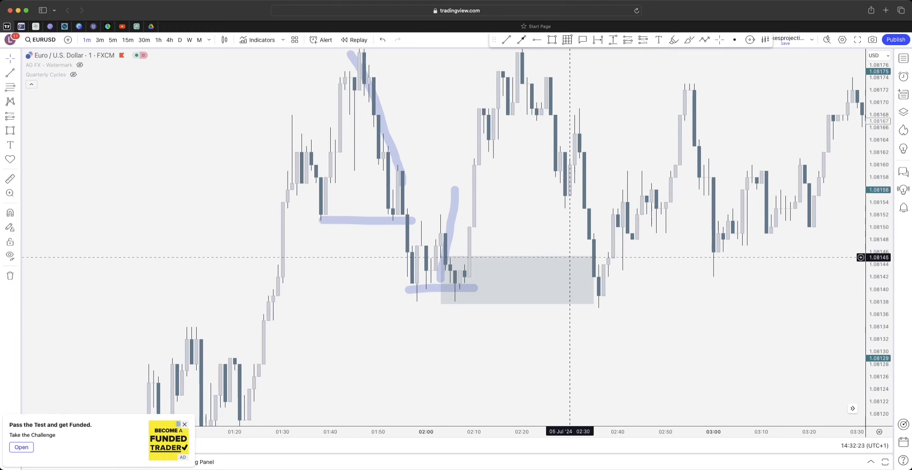
left_click(522, 308)
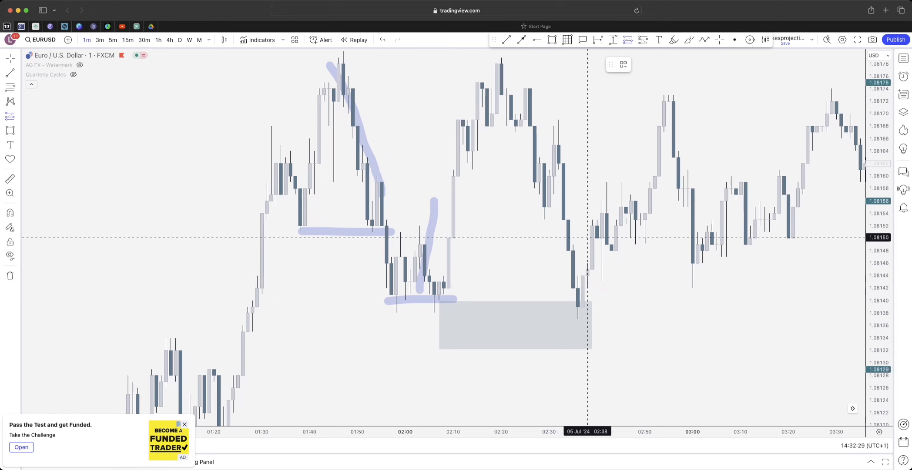
mouse_move(578, 314)
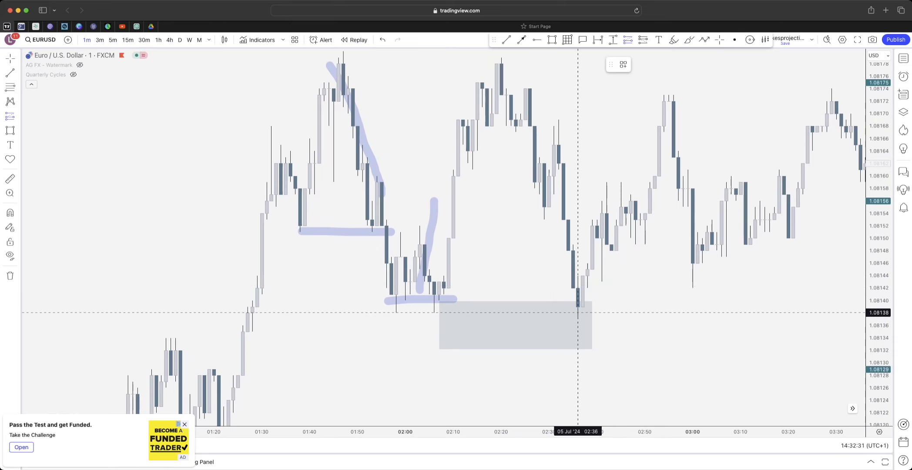
mouse_move(581, 274)
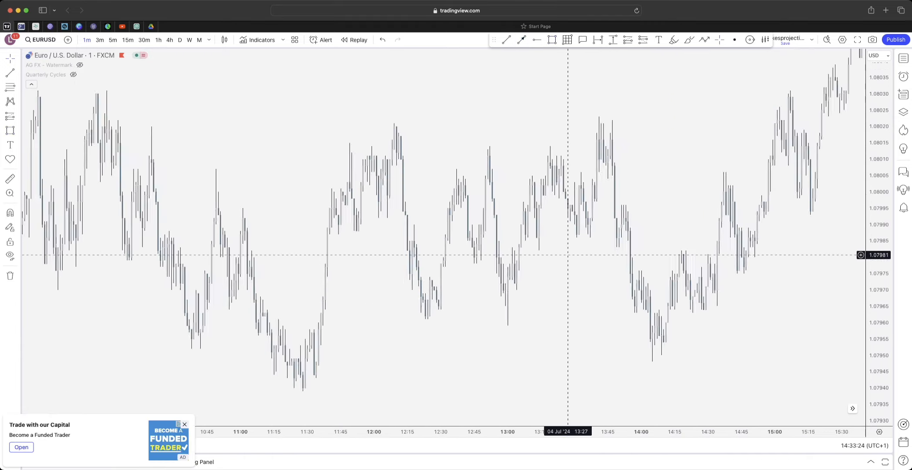
mouse_move(428, 301)
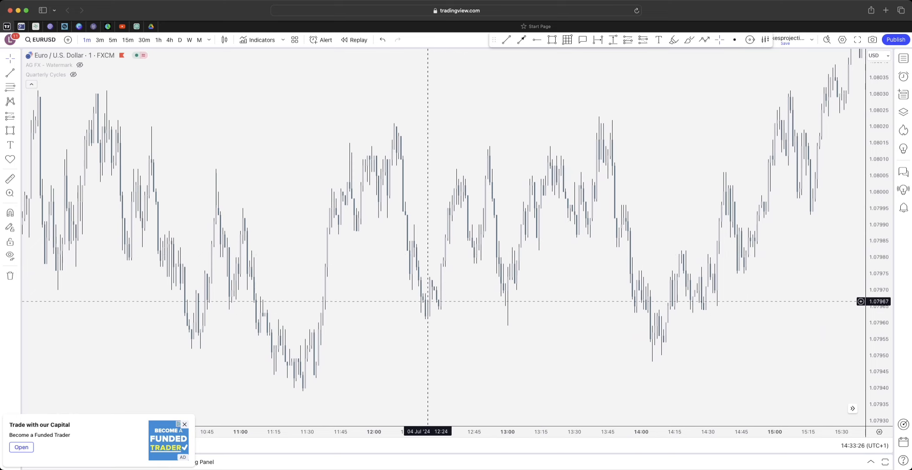
mouse_move(514, 274)
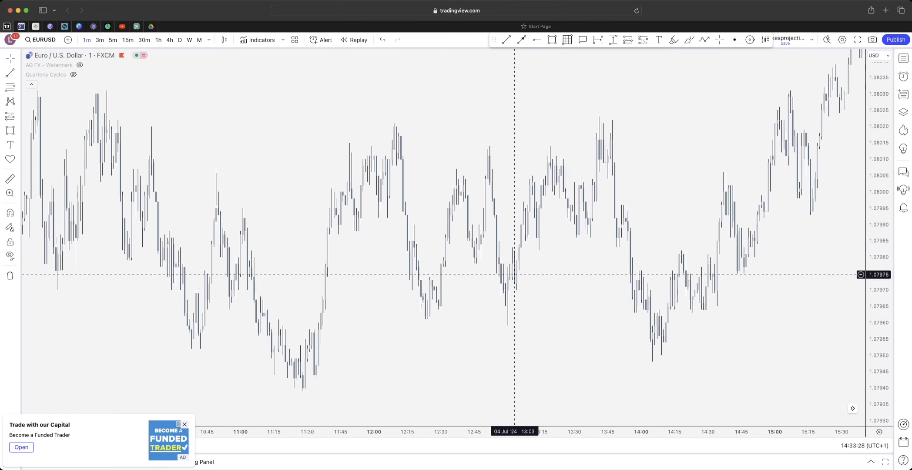
mouse_move(573, 232)
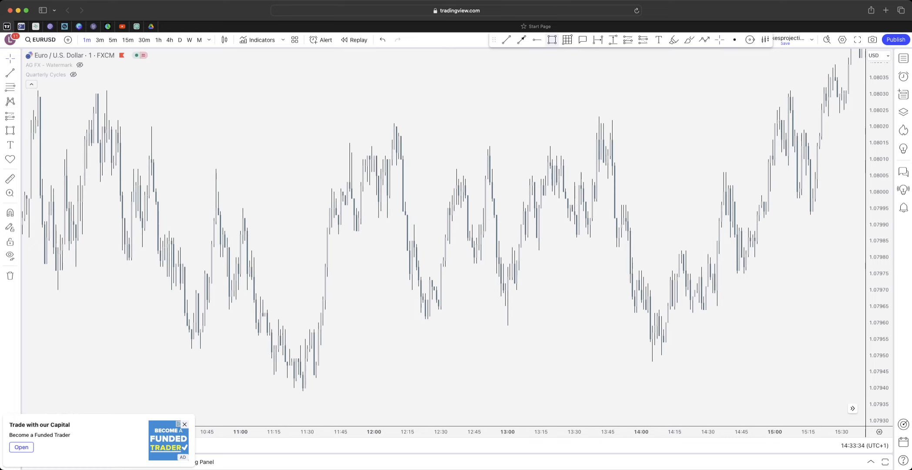
mouse_move(601, 306)
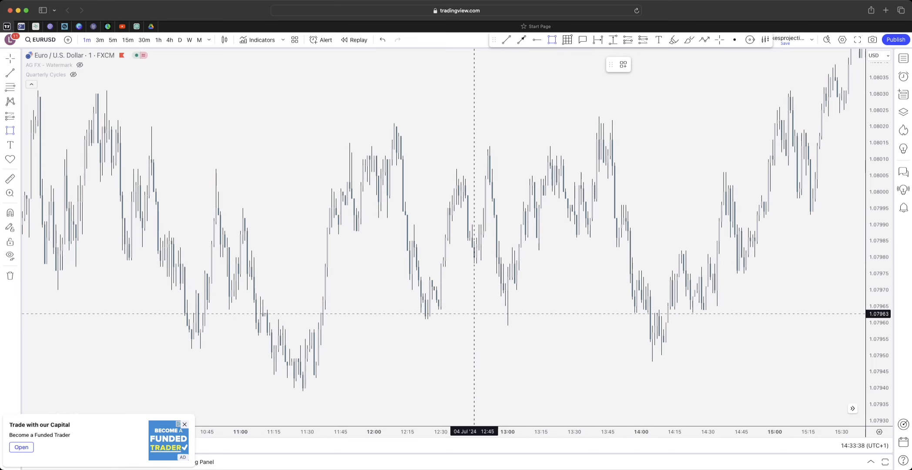
mouse_move(327, 232)
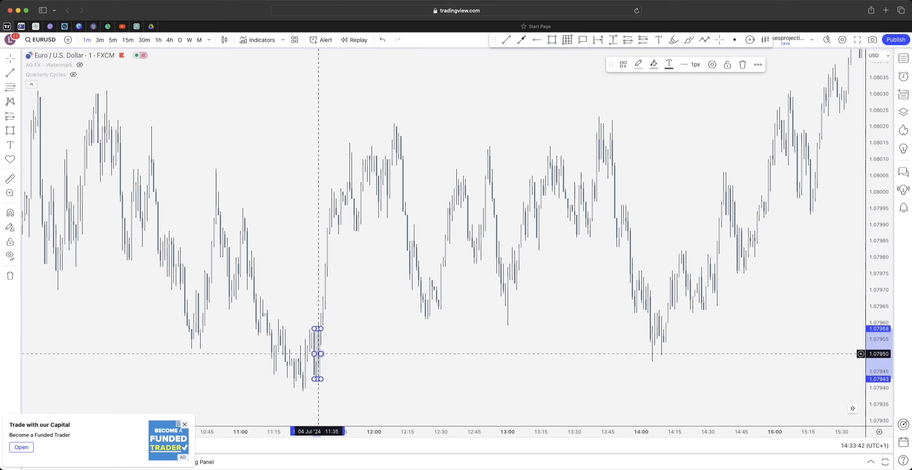
Stretch the grey order-block zone from the 11:30 low across to the 14:00 lows.
left_click_drag(316, 353, 657, 353)
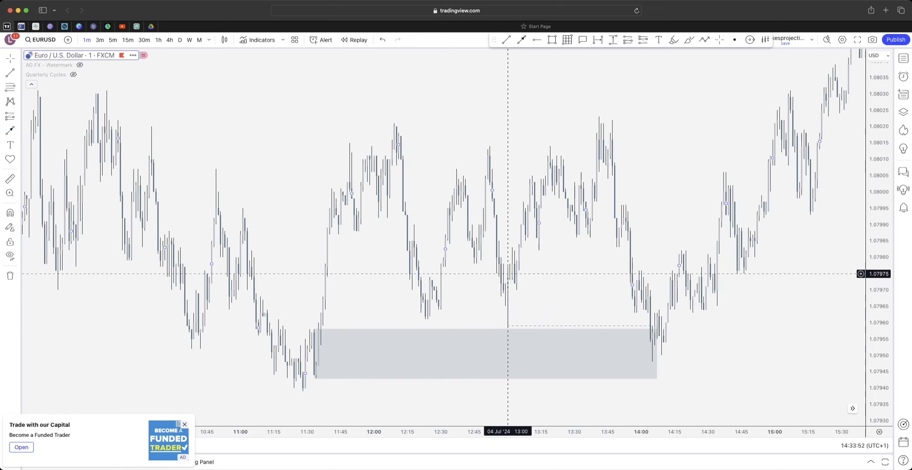
mouse_move(524, 305)
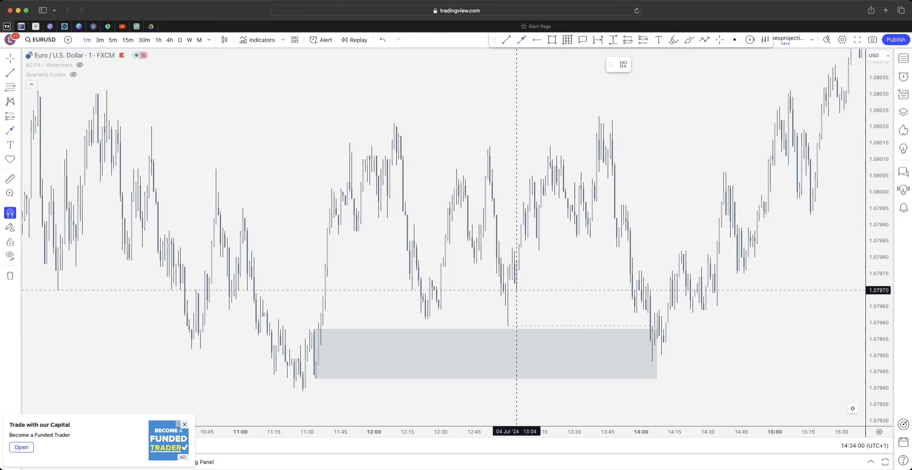
mouse_move(552, 160)
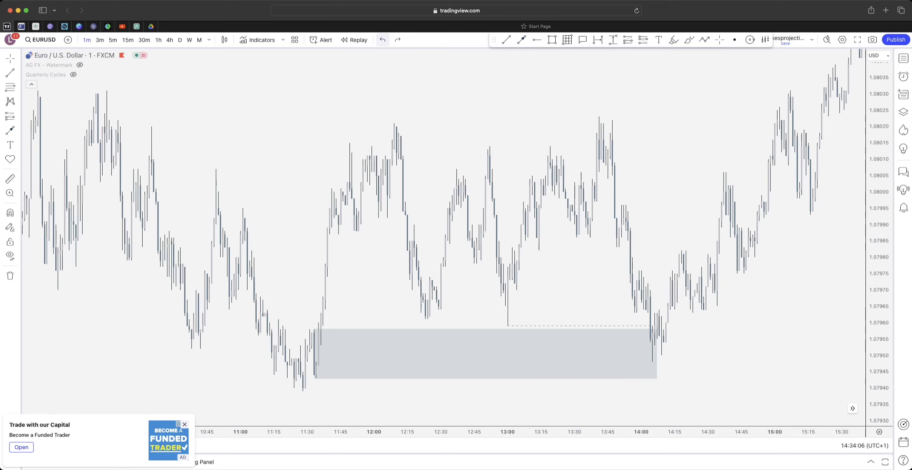
mouse_move(699, 306)
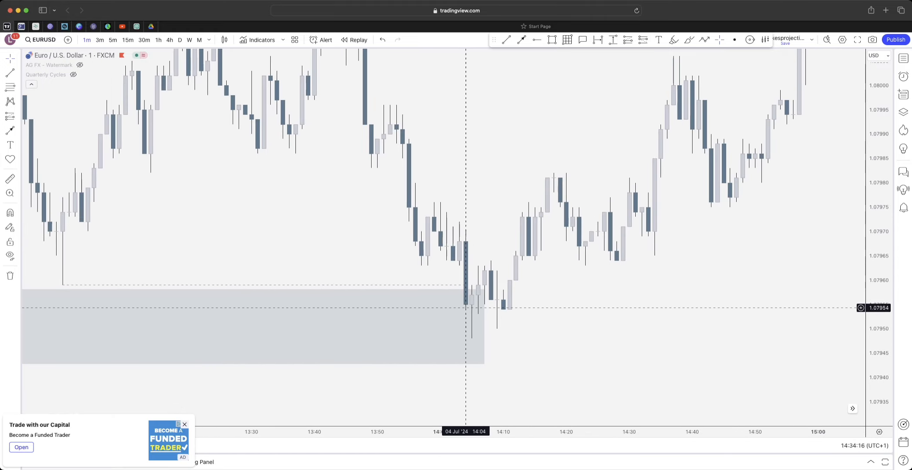
mouse_move(485, 295)
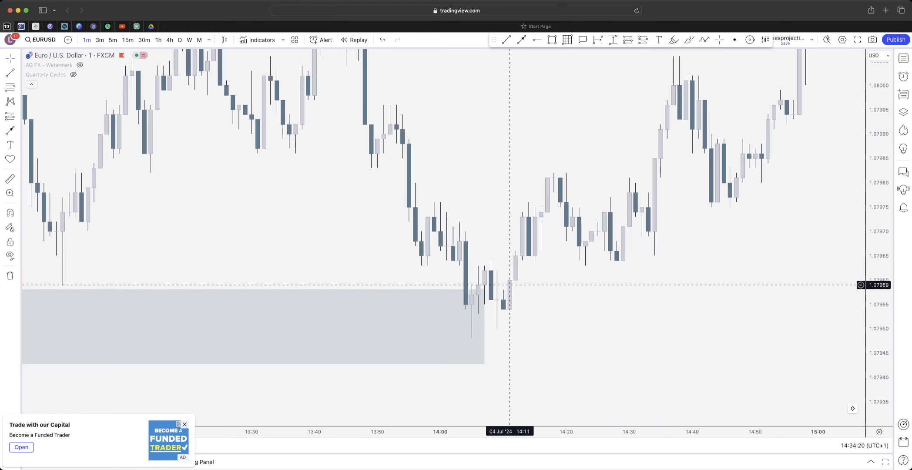
mouse_move(547, 210)
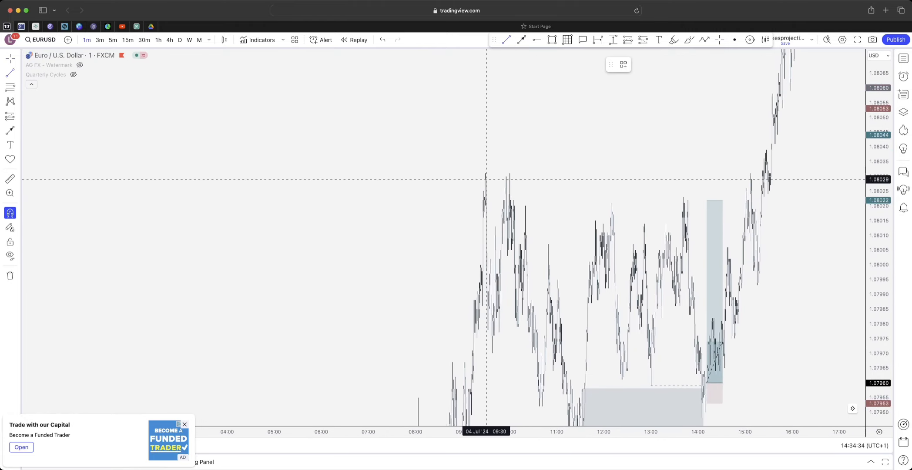
mouse_move(485, 174)
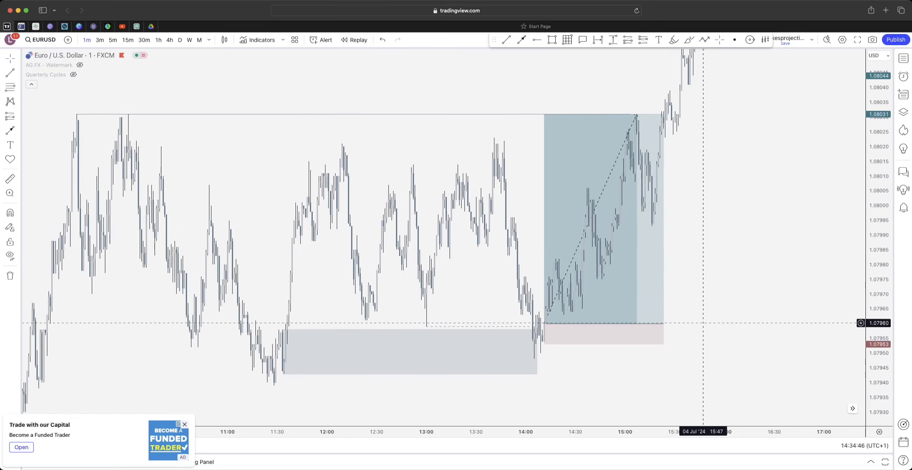
mouse_move(723, 274)
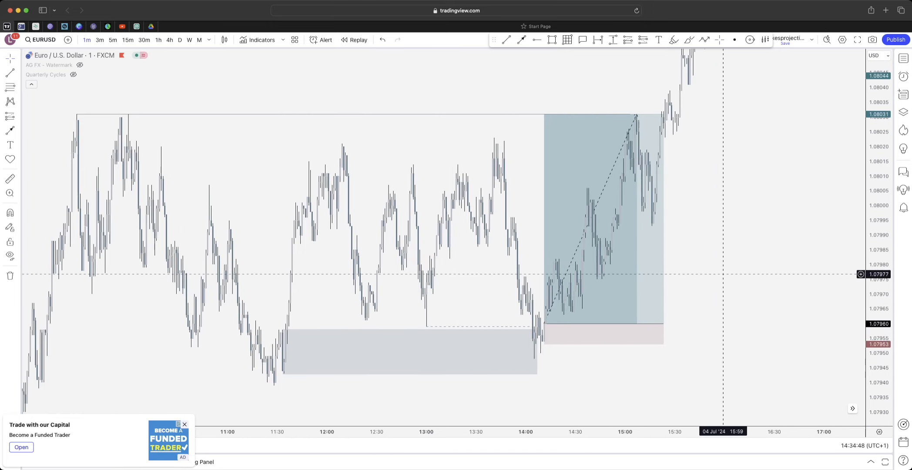